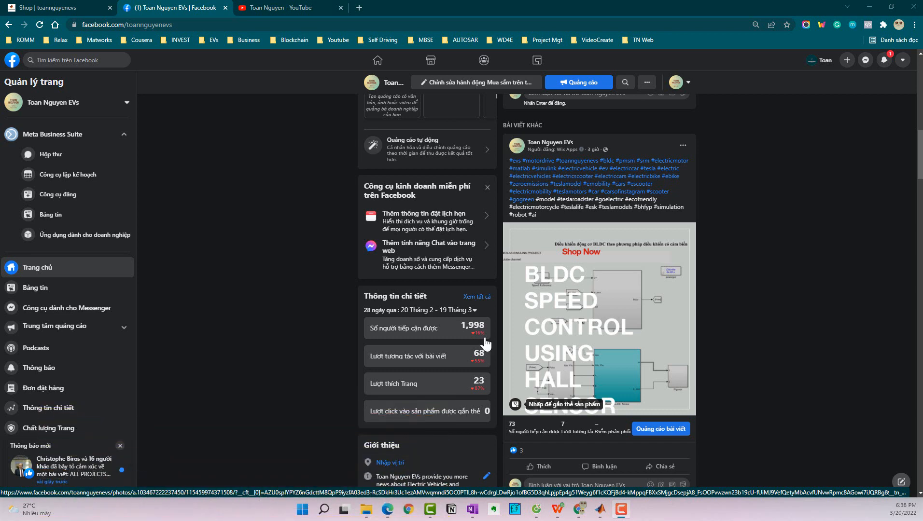
Switch to the 'Shop | toannguyenevs' browser tab listing the Simulink motor-control projects
click(56, 7)
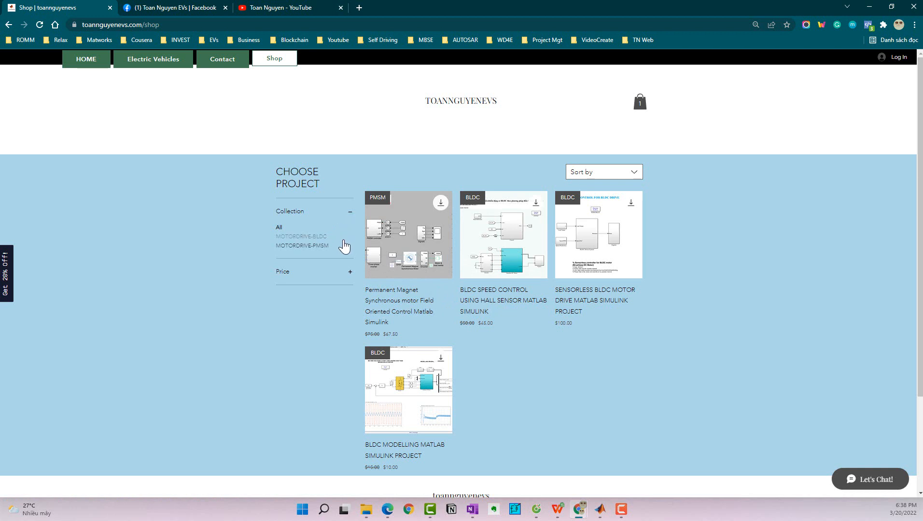
mouse_move(273, 231)
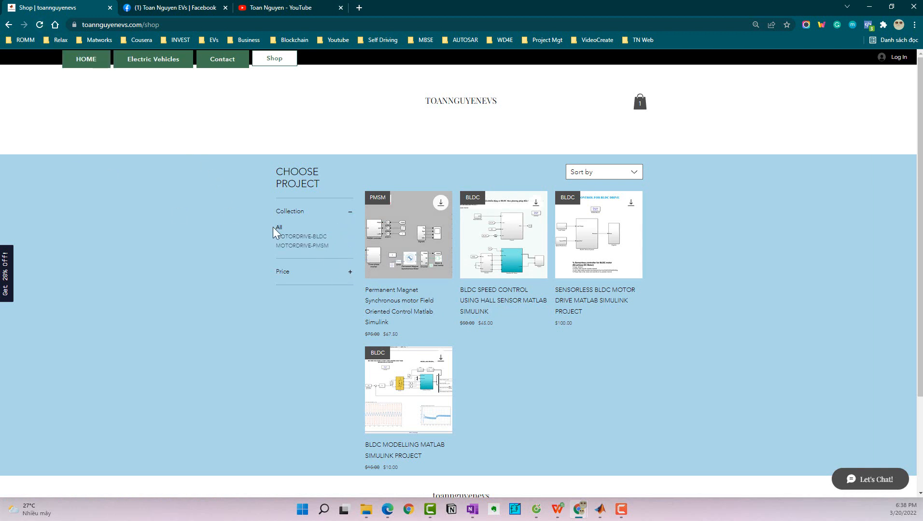
mouse_move(340, 272)
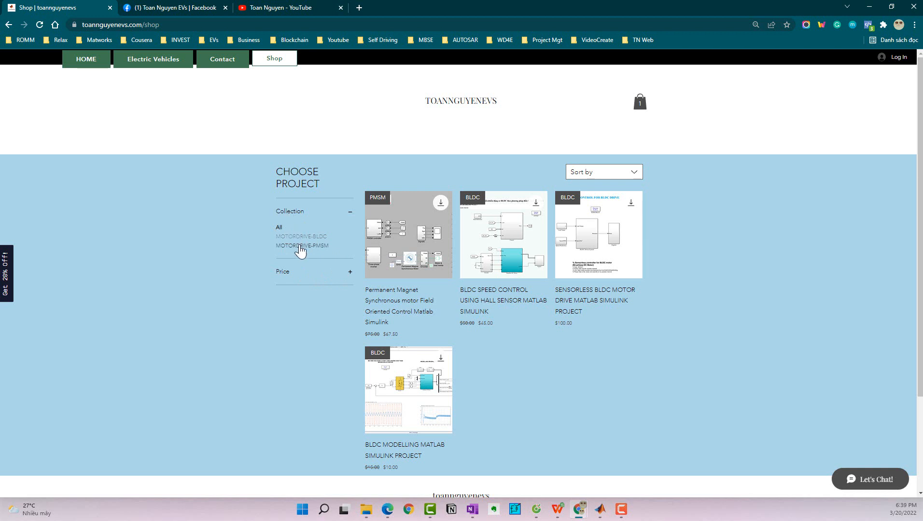
mouse_move(299, 281)
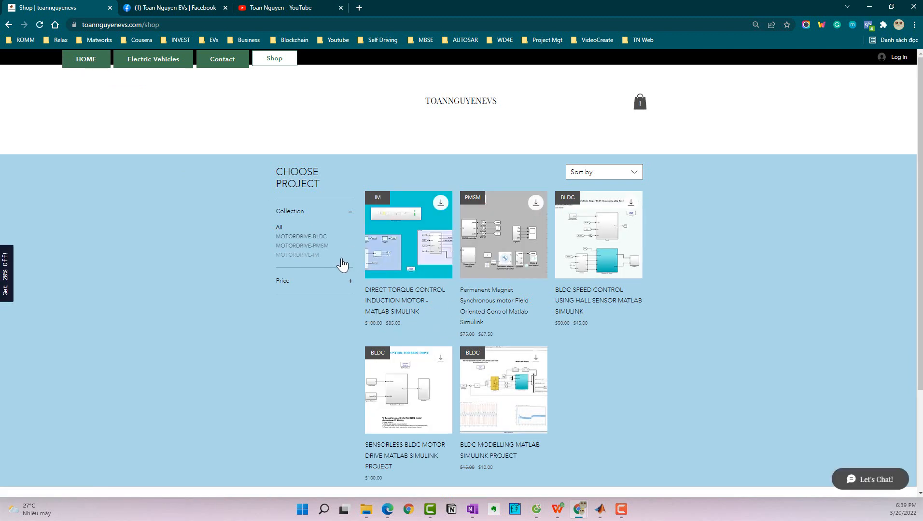
mouse_move(291, 243)
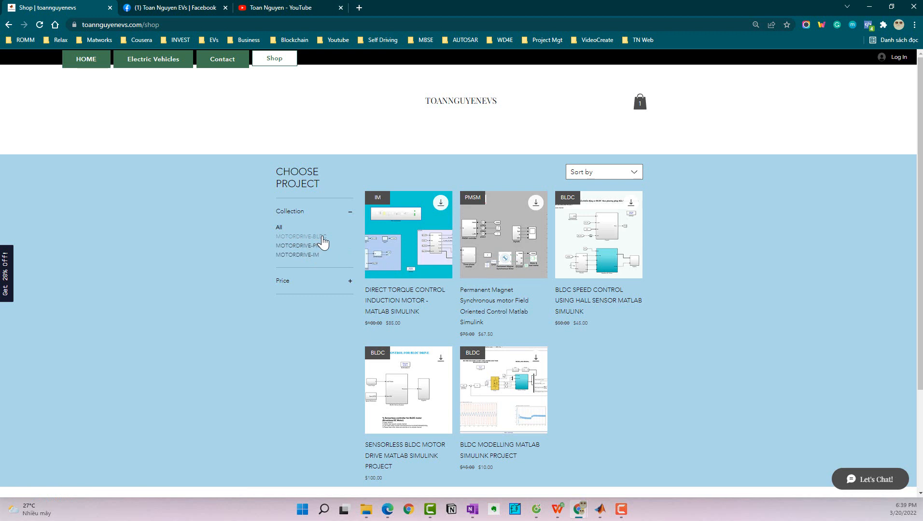
mouse_move(315, 252)
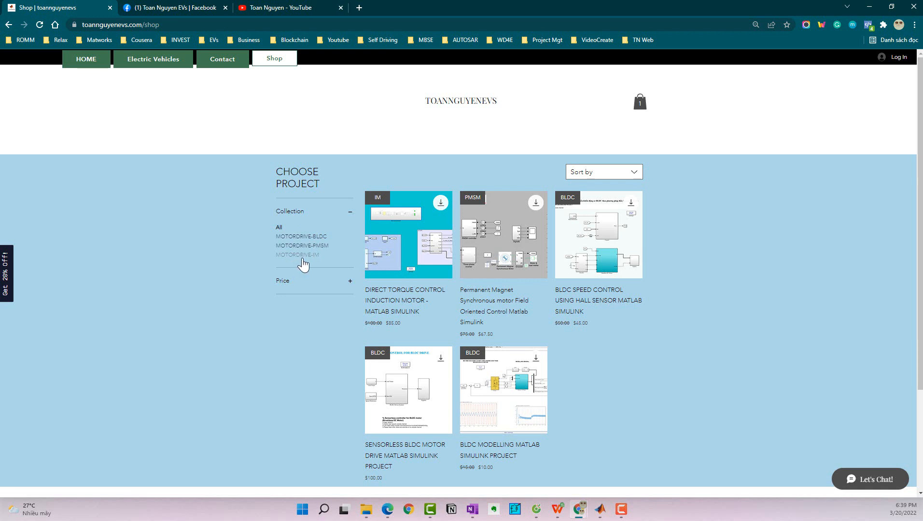
mouse_move(409, 234)
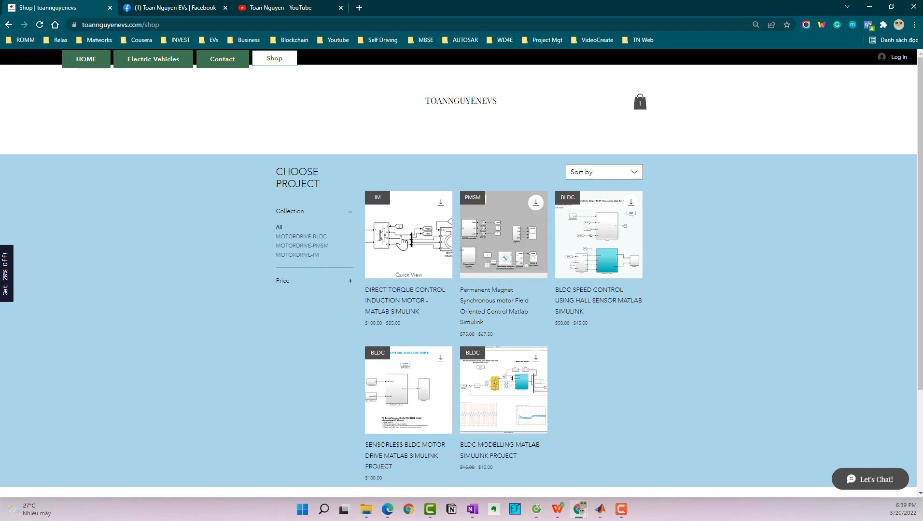
Filter to the MOTORDRIVE-PMSM collection and open the PMSM Field Oriented Control project
click(302, 246)
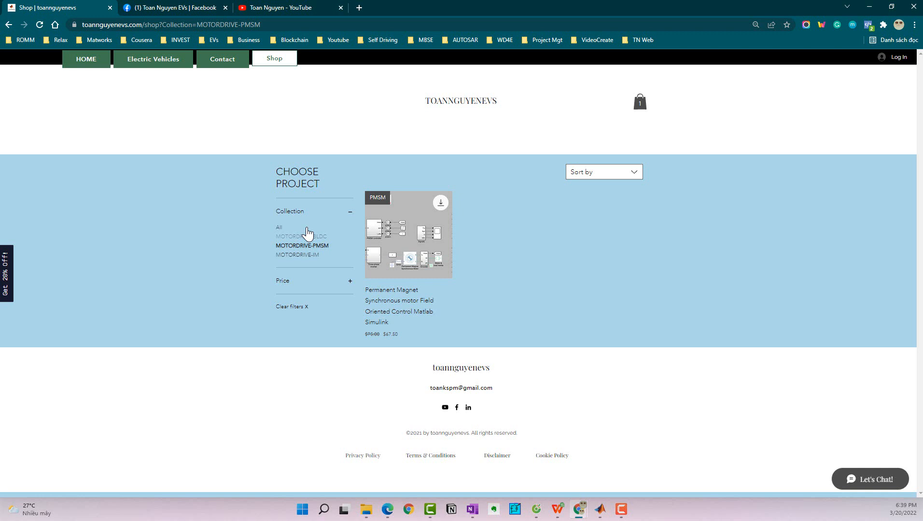
mouse_move(326, 257)
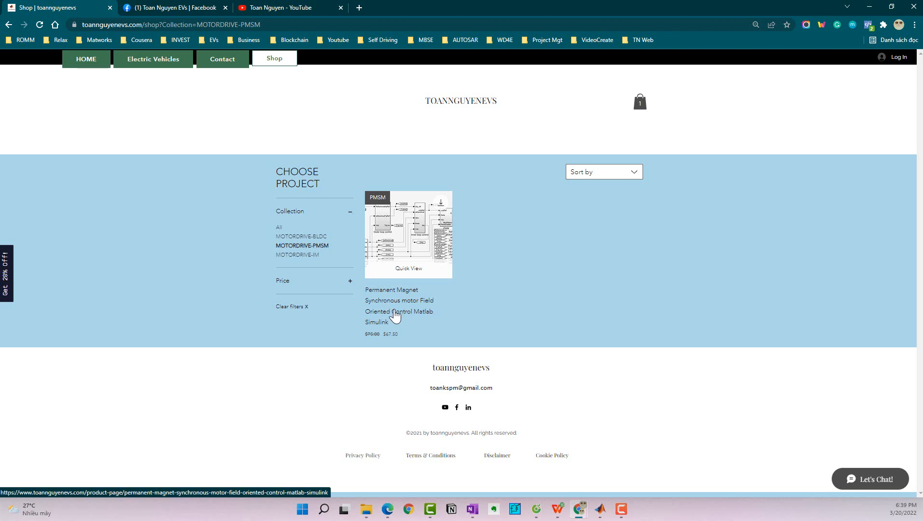
click(394, 315)
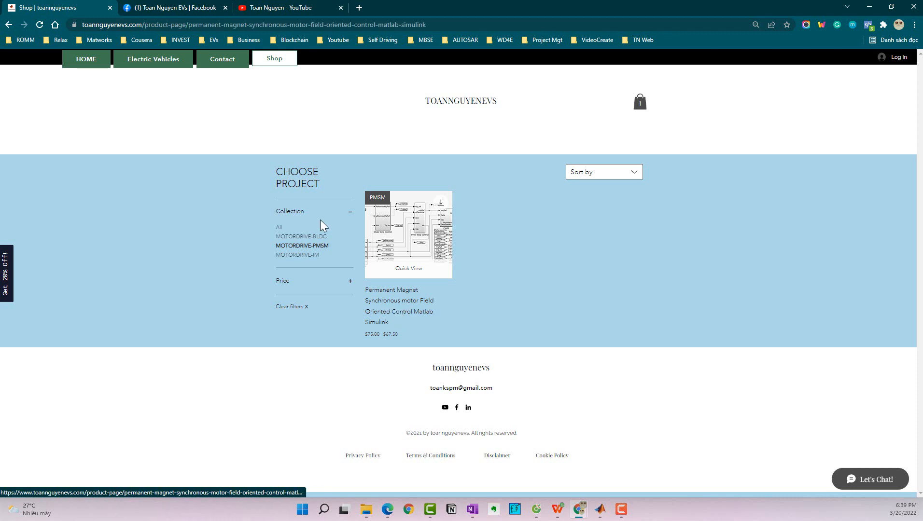
click(408, 234)
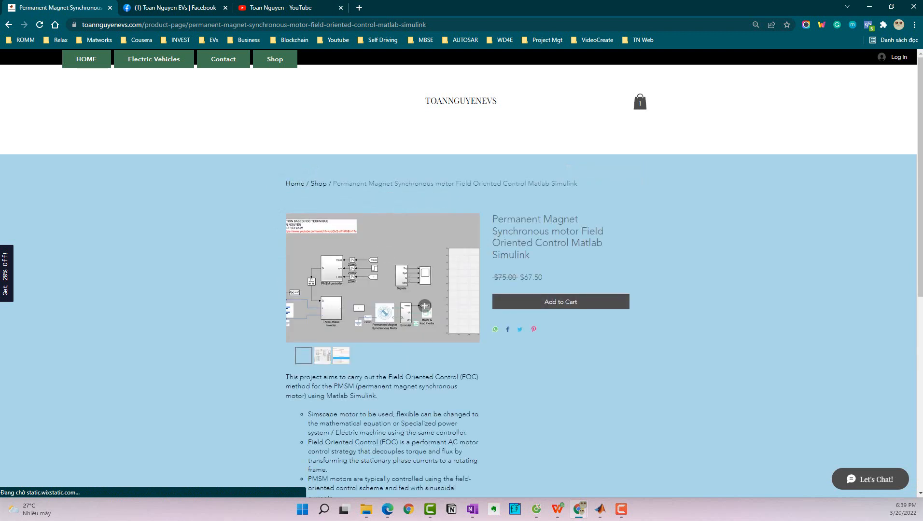
scroll(down, 3)
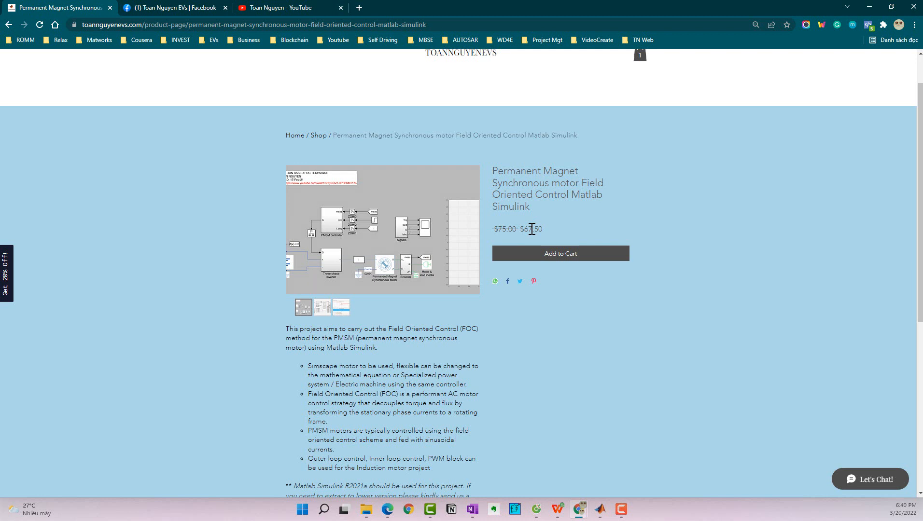
mouse_move(521, 235)
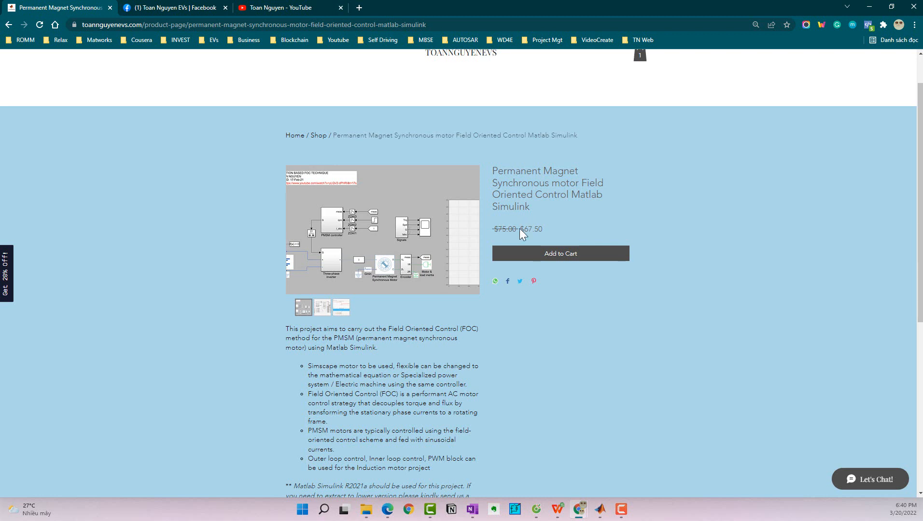
mouse_move(428, 321)
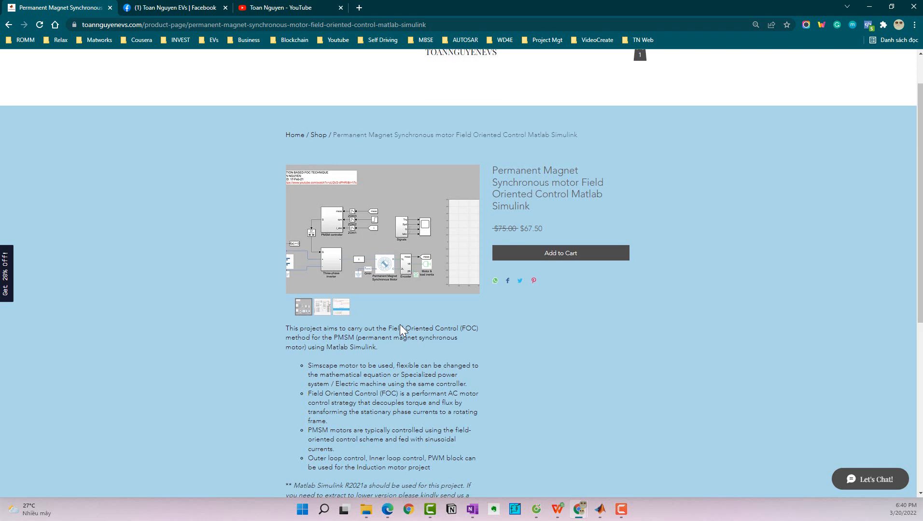
scroll(down, 3)
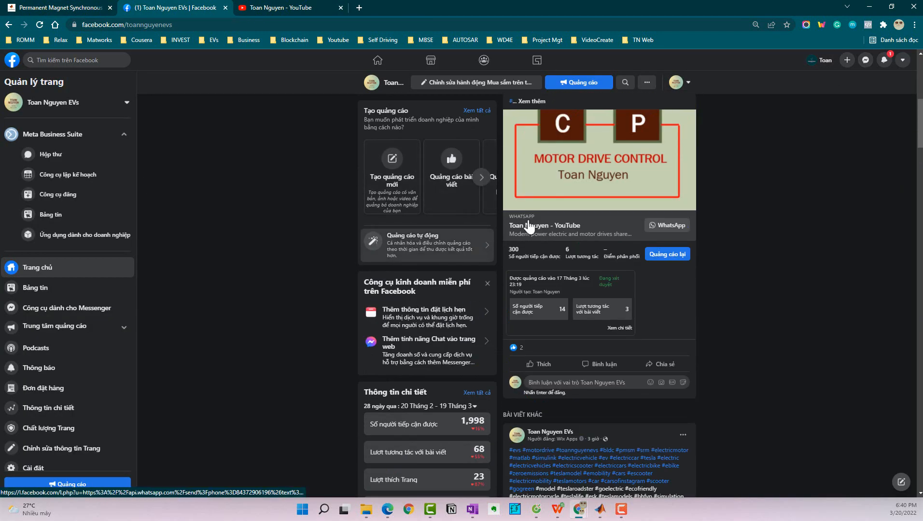
click(289, 8)
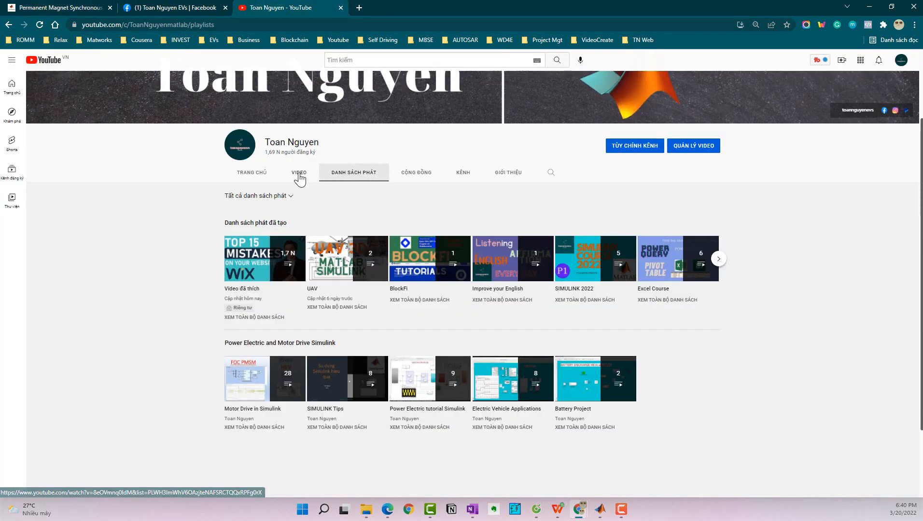
click(299, 173)
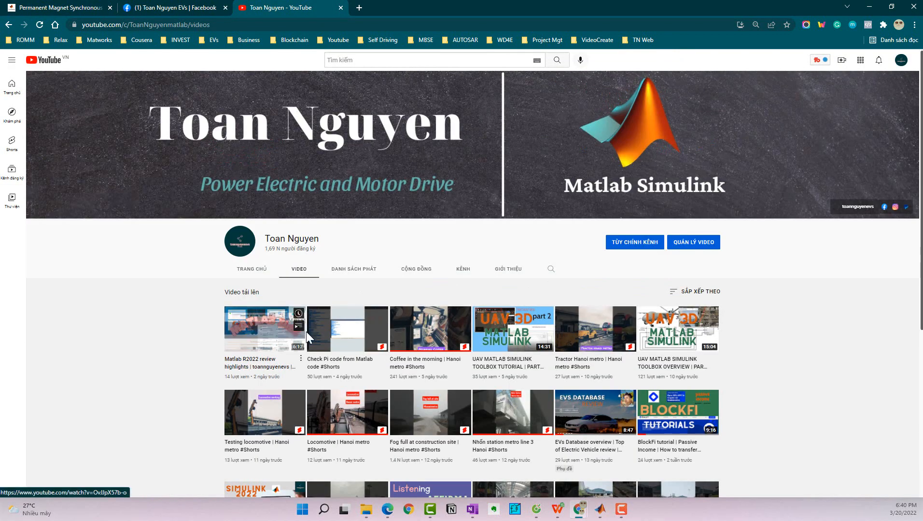
click(58, 7)
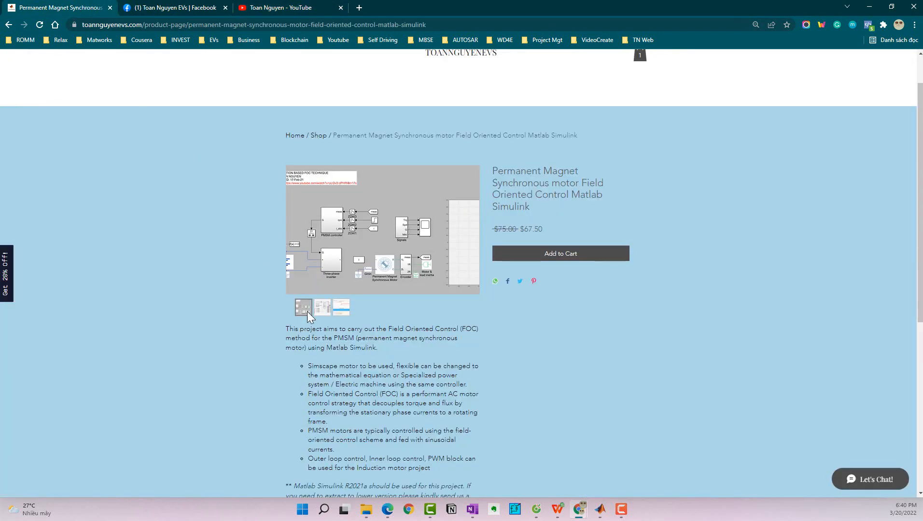
scroll(down, 3)
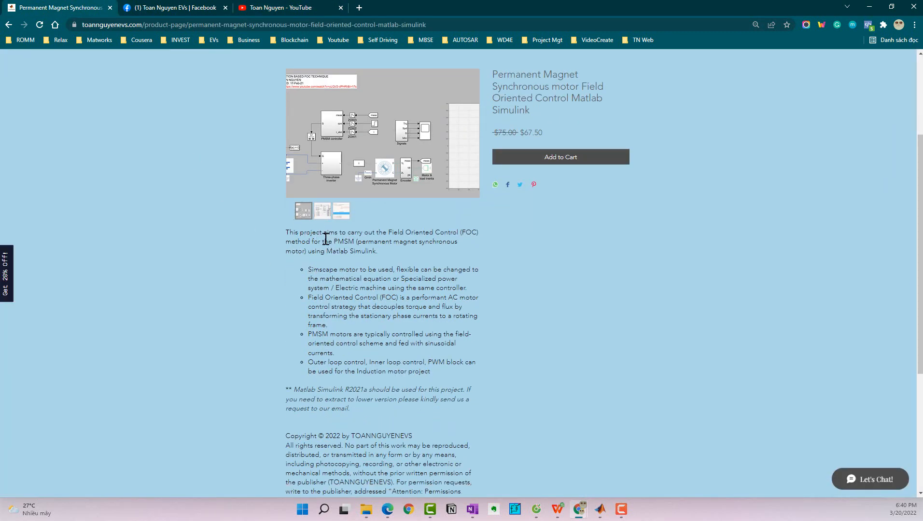
scroll(down, 3)
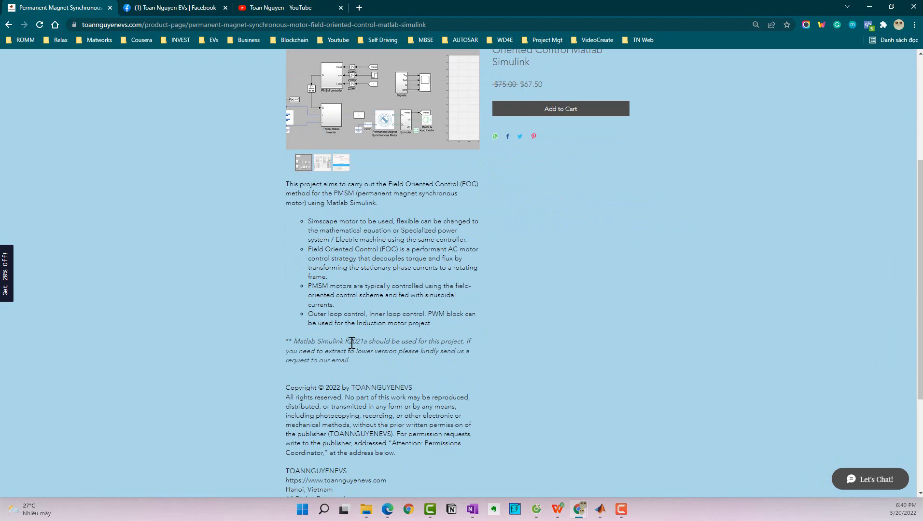
scroll(down, 3)
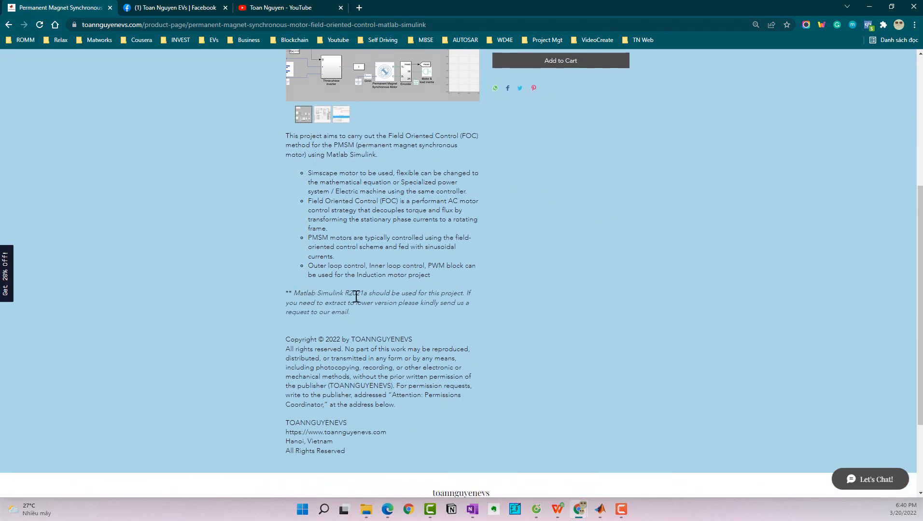
scroll(up, 3)
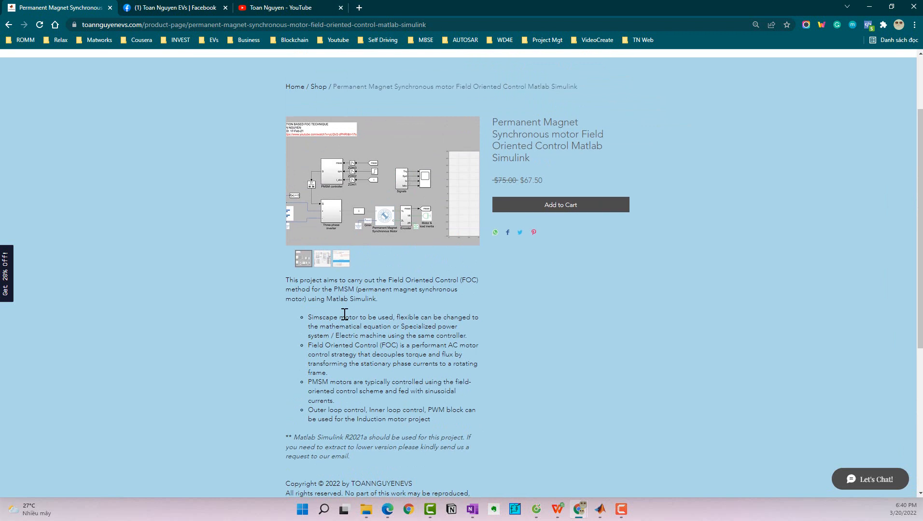
scroll(down, 3)
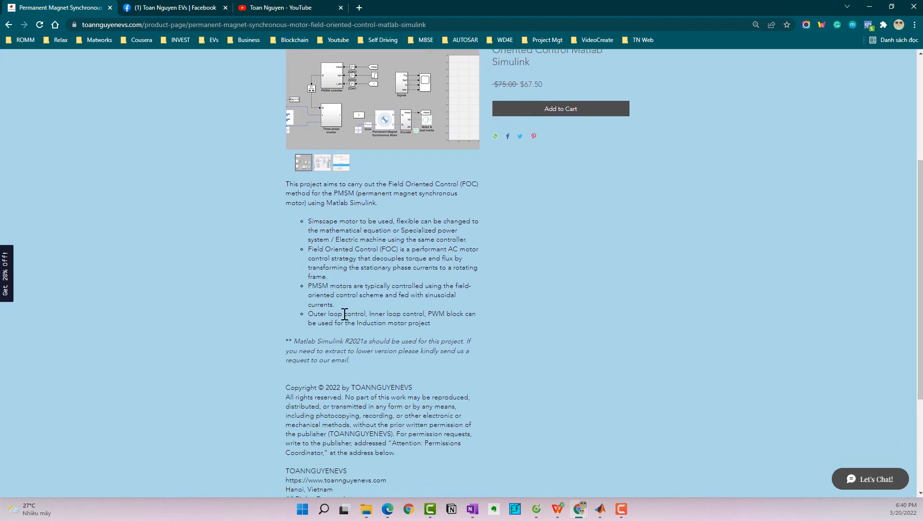
mouse_move(333, 343)
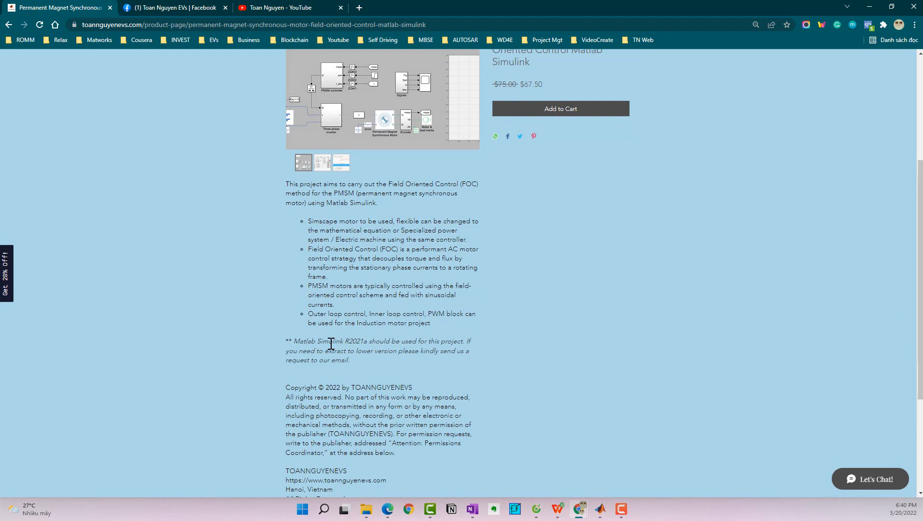
scroll(up, 3)
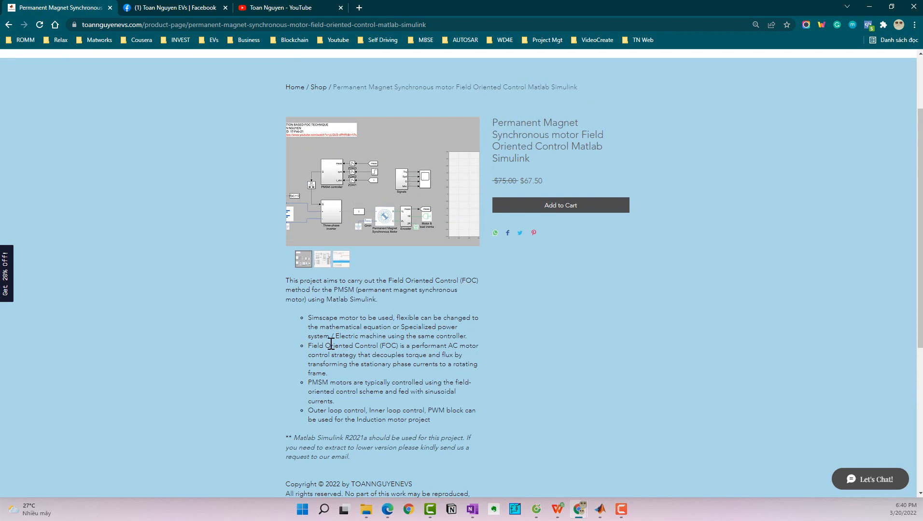
mouse_move(367, 289)
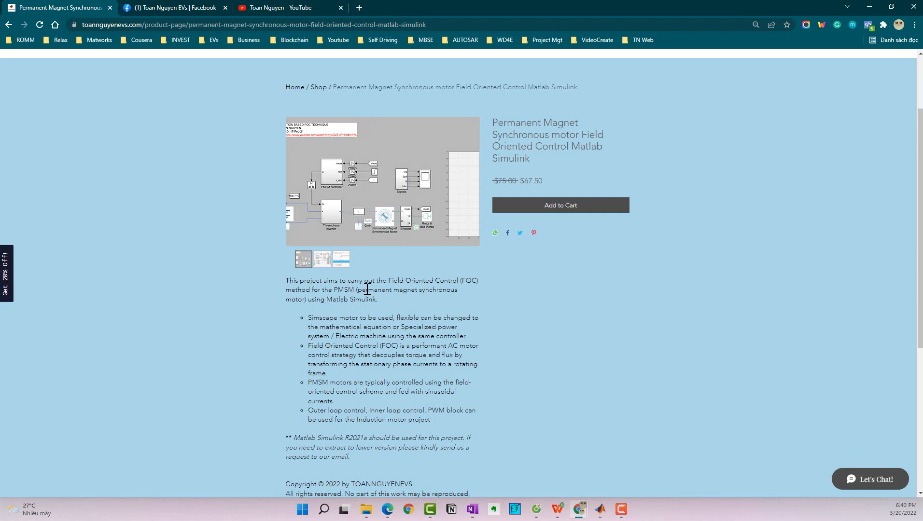
scroll(down, 3)
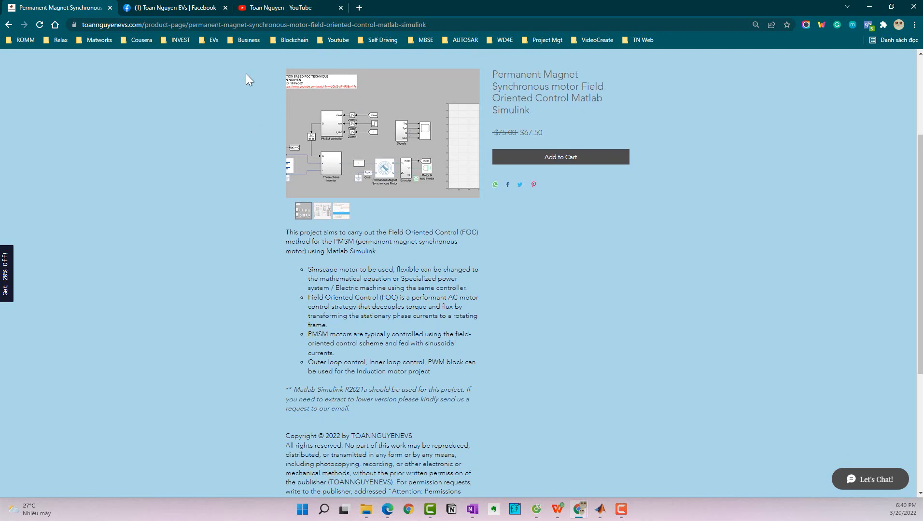
click(174, 7)
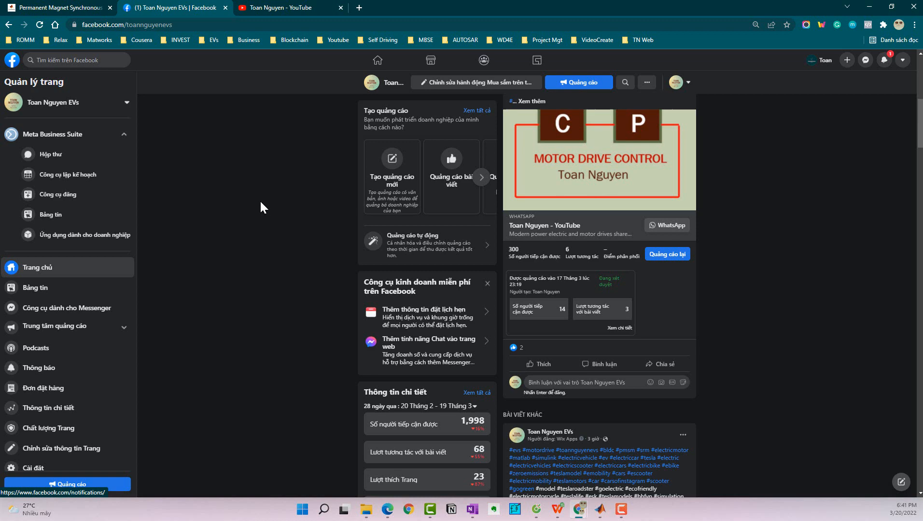
click(59, 7)
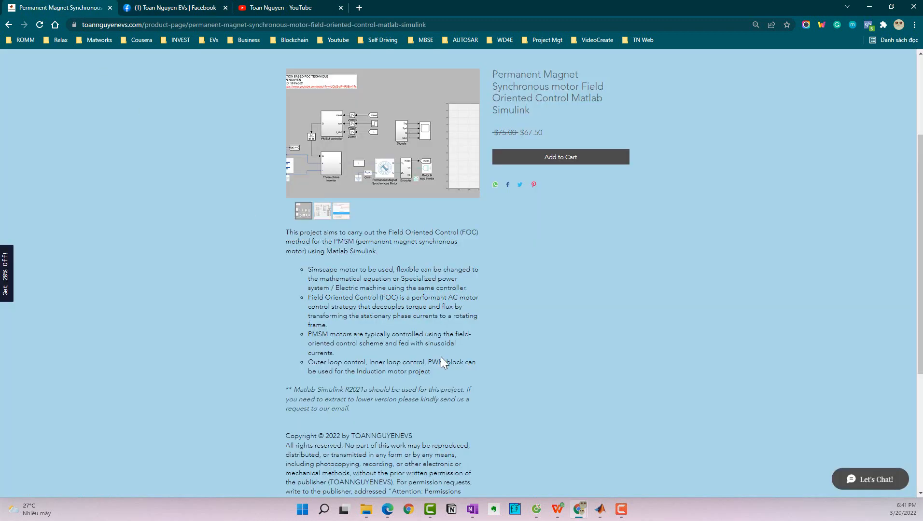
scroll(down, 3)
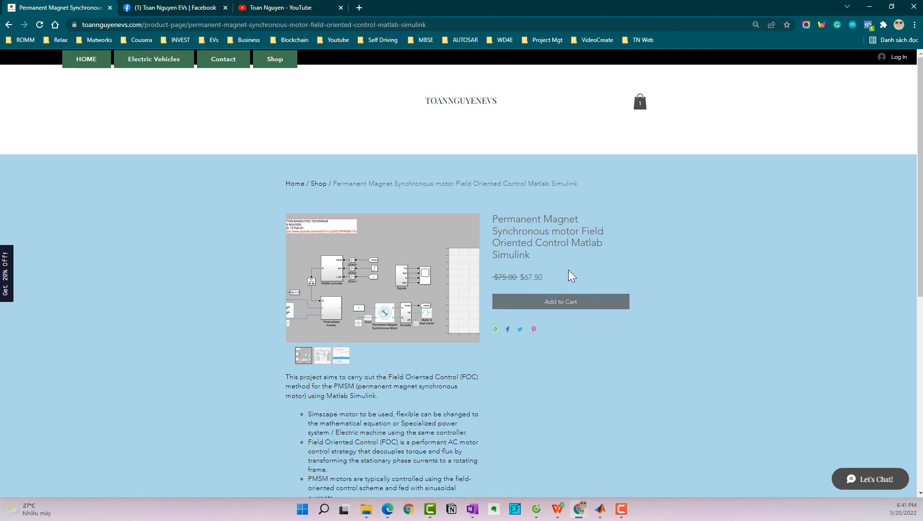
Add the PMSM FOC project, remove BLDC MODELLING, and view the cart with $67.50 subtotal
click(560, 302)
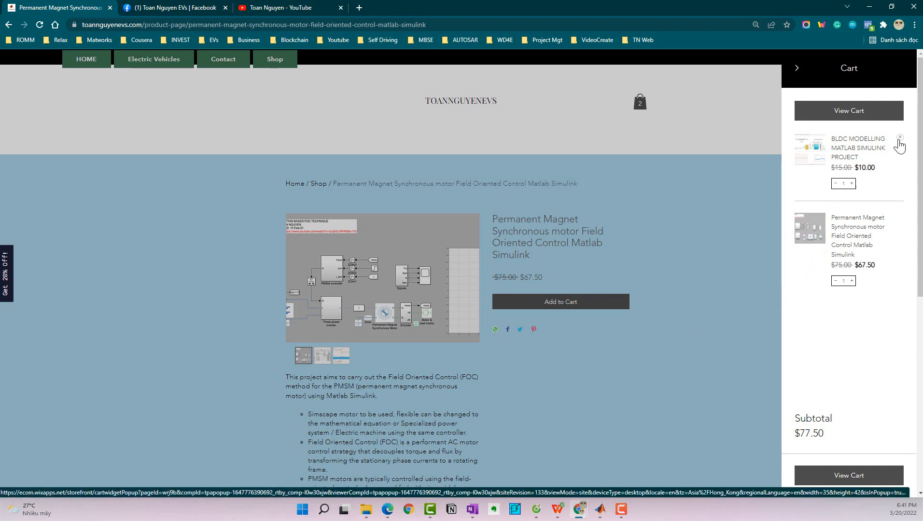
click(899, 139)
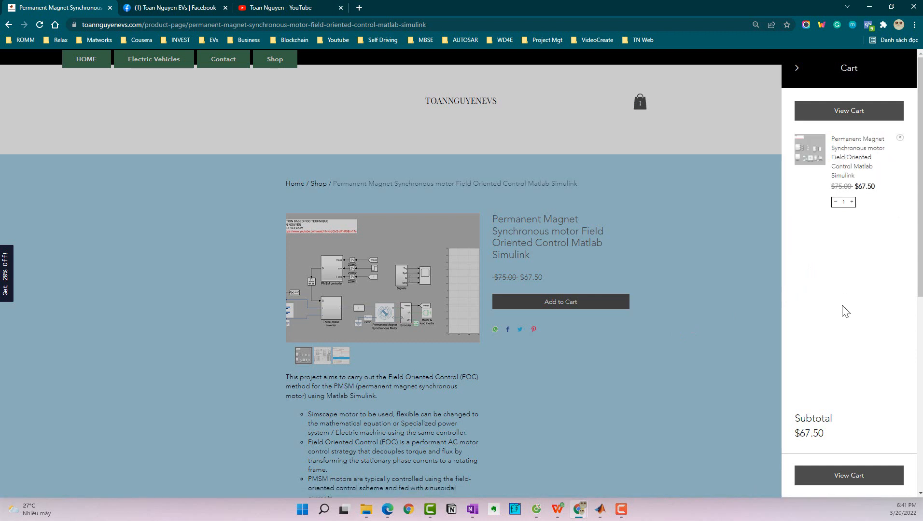
mouse_move(876, 228)
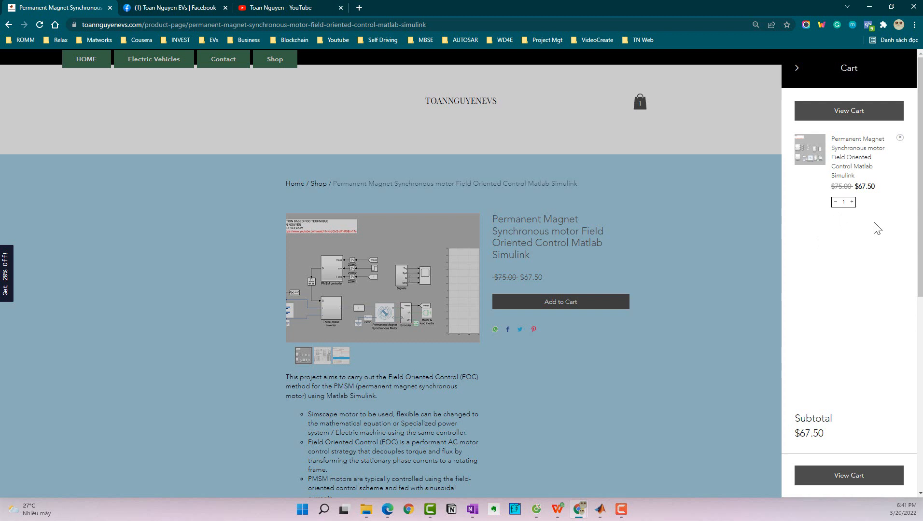
click(848, 475)
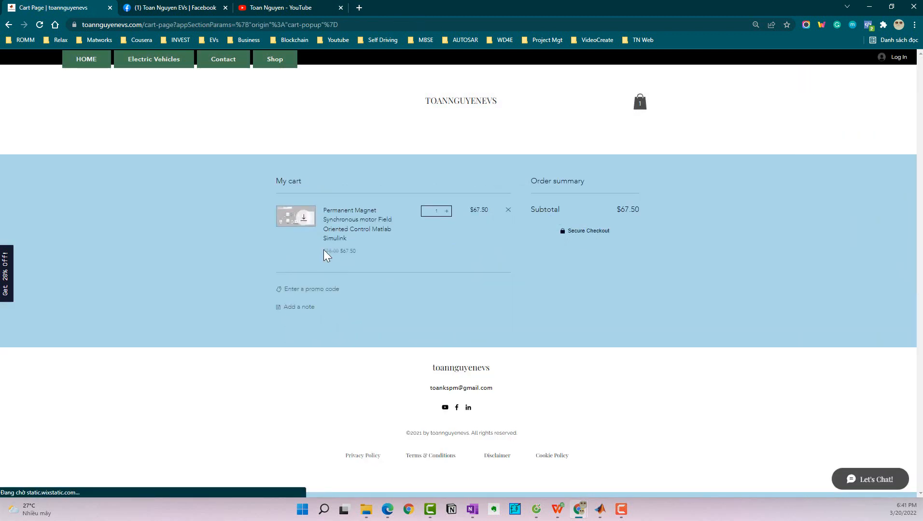
click(584, 230)
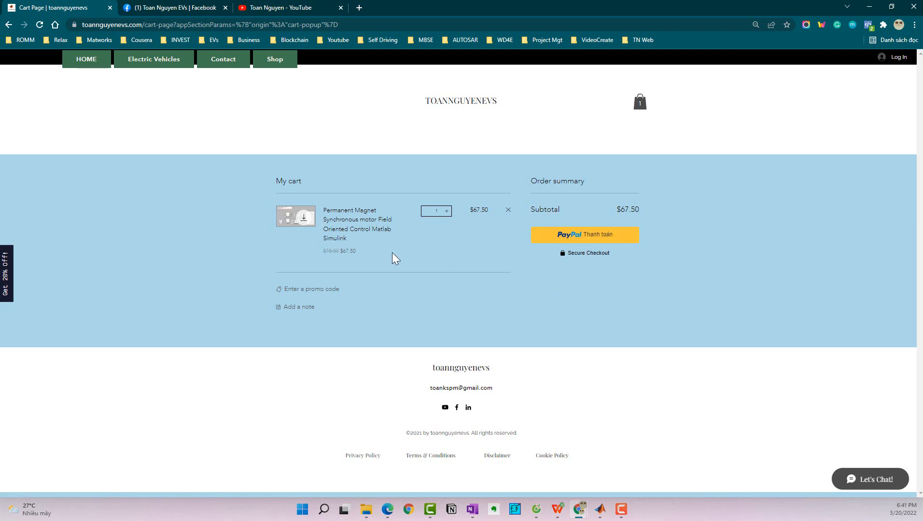
mouse_move(390, 261)
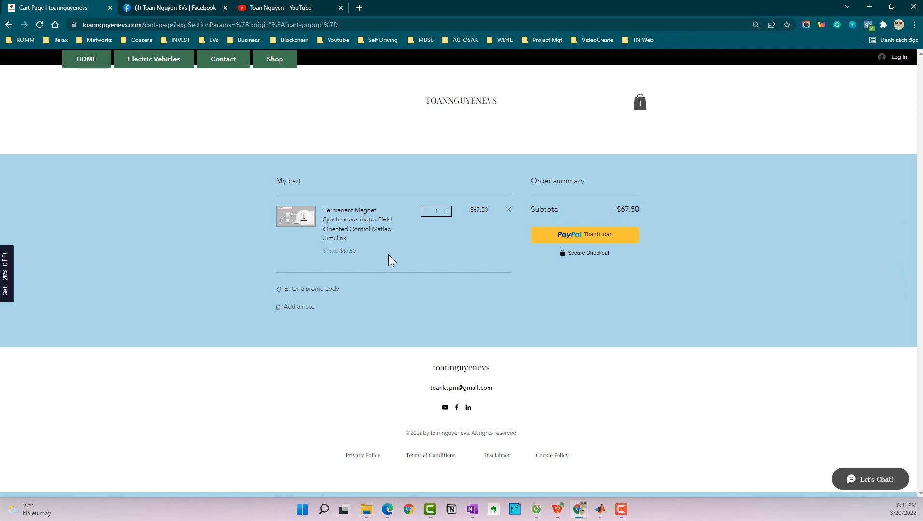
mouse_move(336, 211)
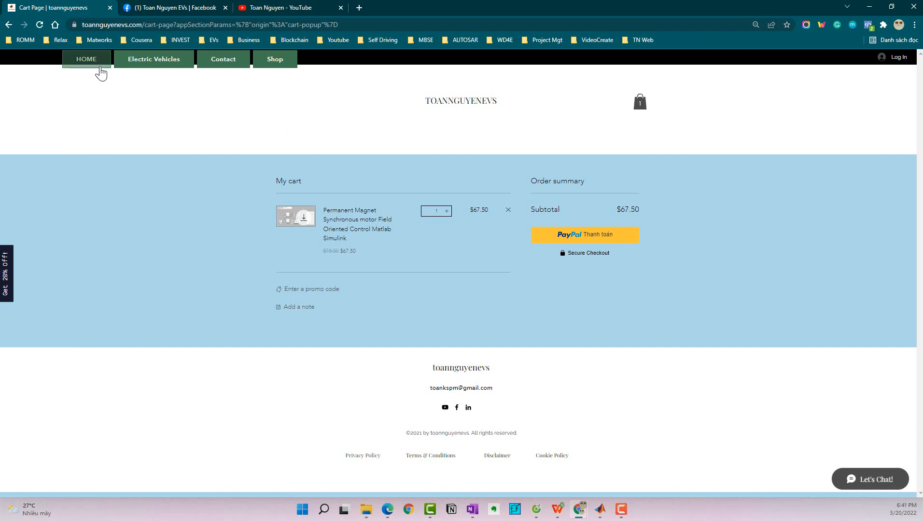
Visit the home and Electric Vehicles pages, then the Contact page's Get in Touch form
click(87, 59)
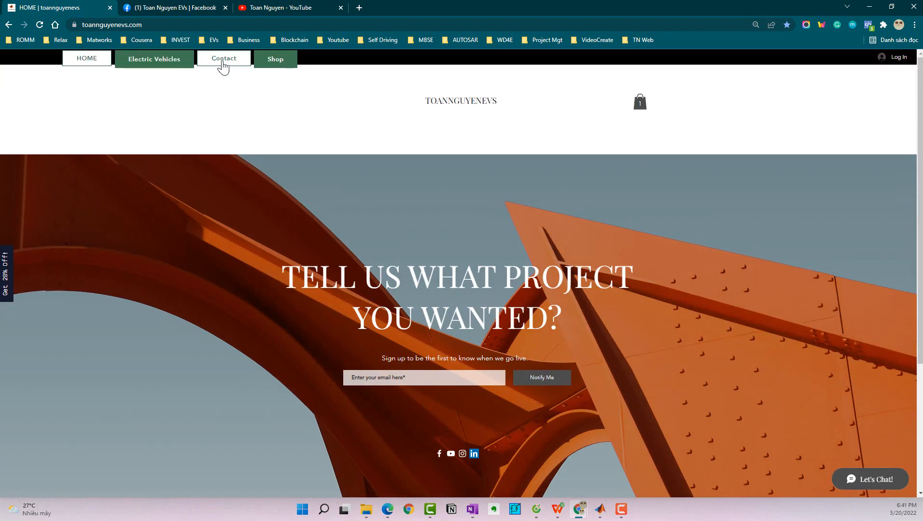
click(154, 59)
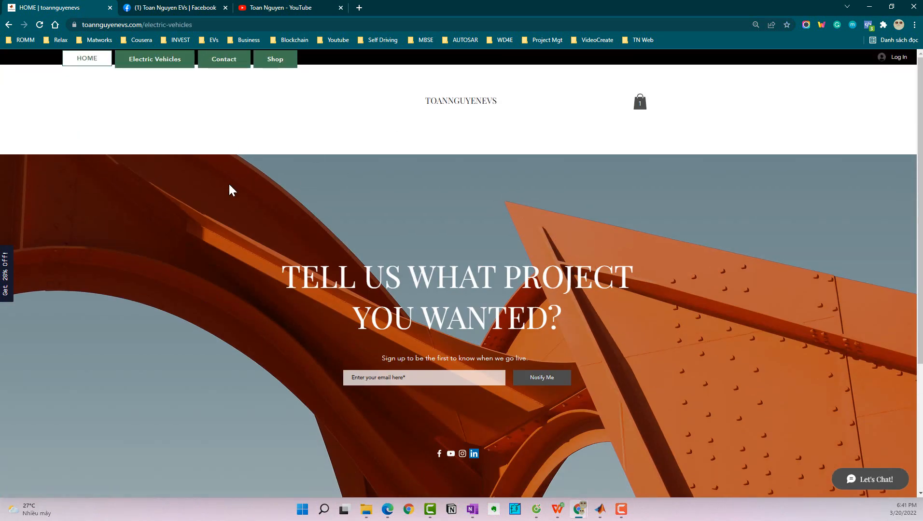
mouse_move(348, 251)
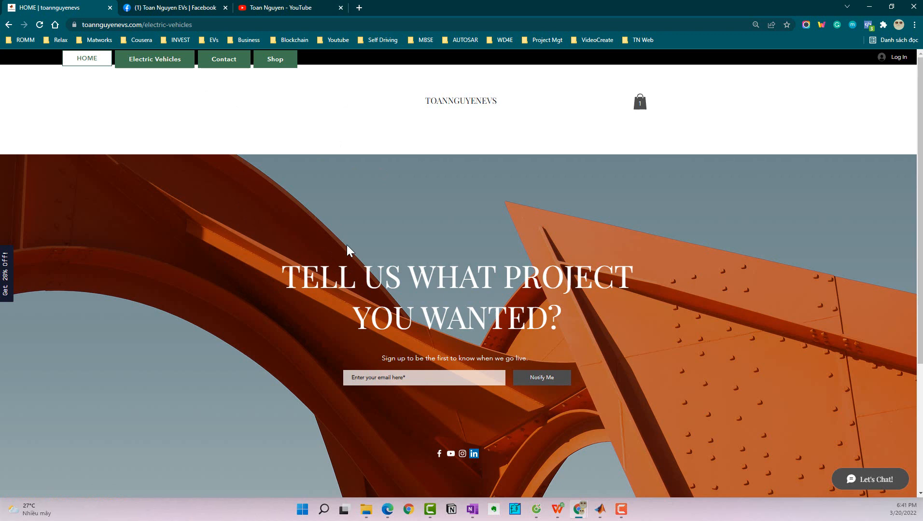
mouse_move(223, 59)
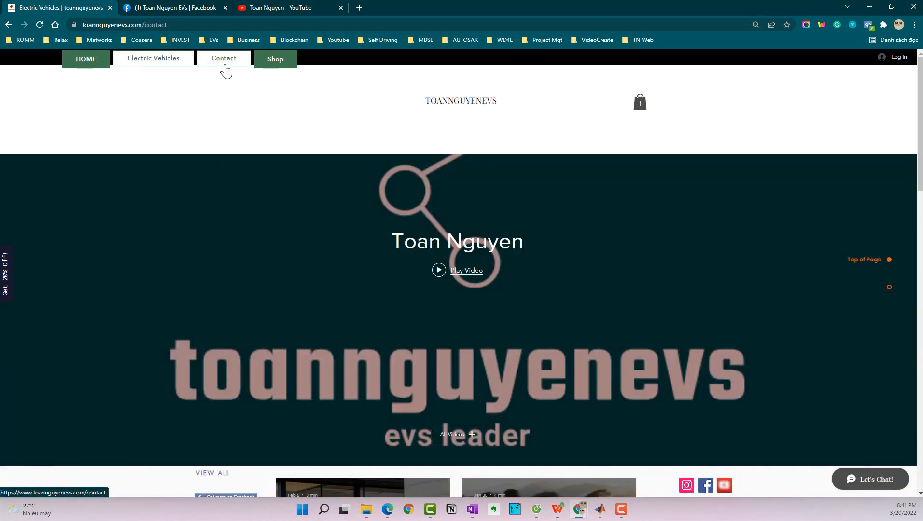
click(223, 58)
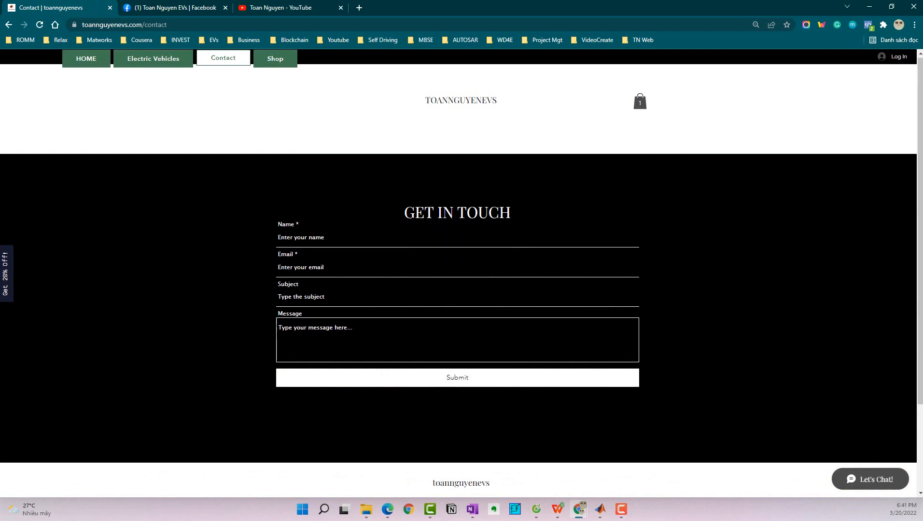
scroll(down, 3)
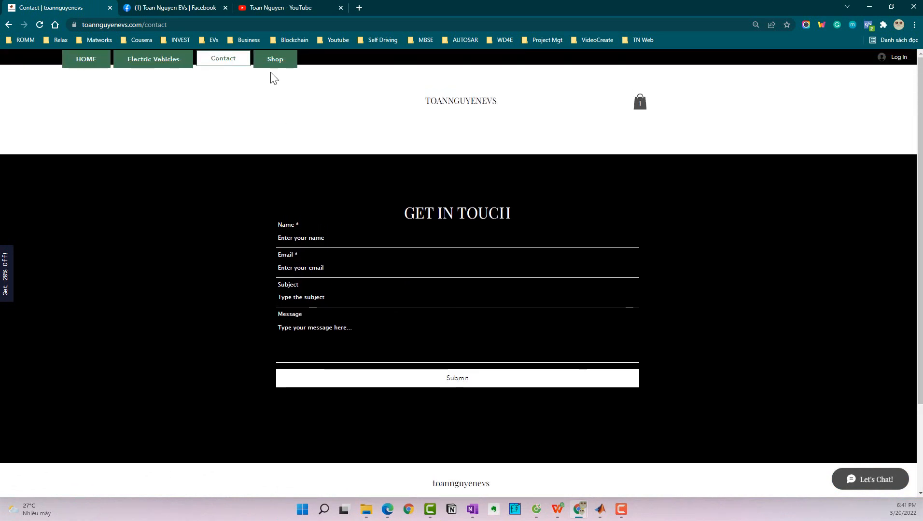
From the shop listing, open the BLDC SPEED CONTROL USING HALL SENSOR project ($45.00)
click(274, 58)
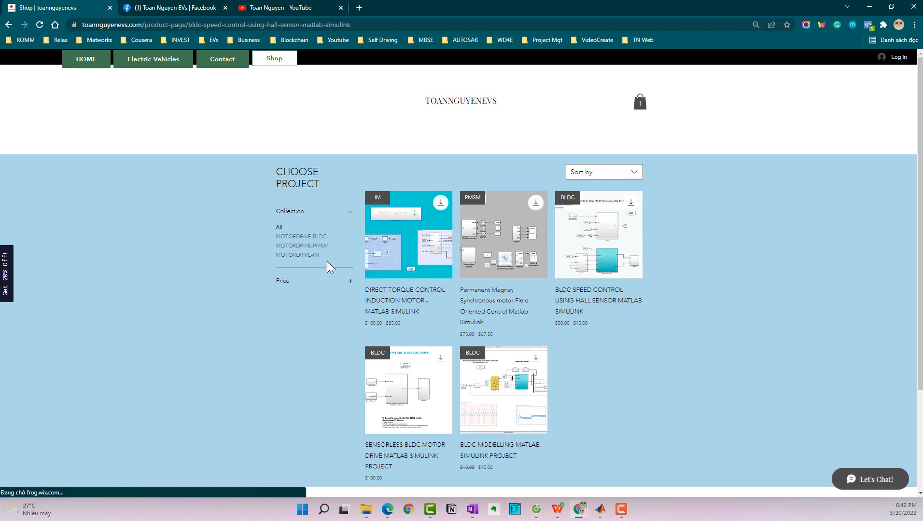
click(597, 235)
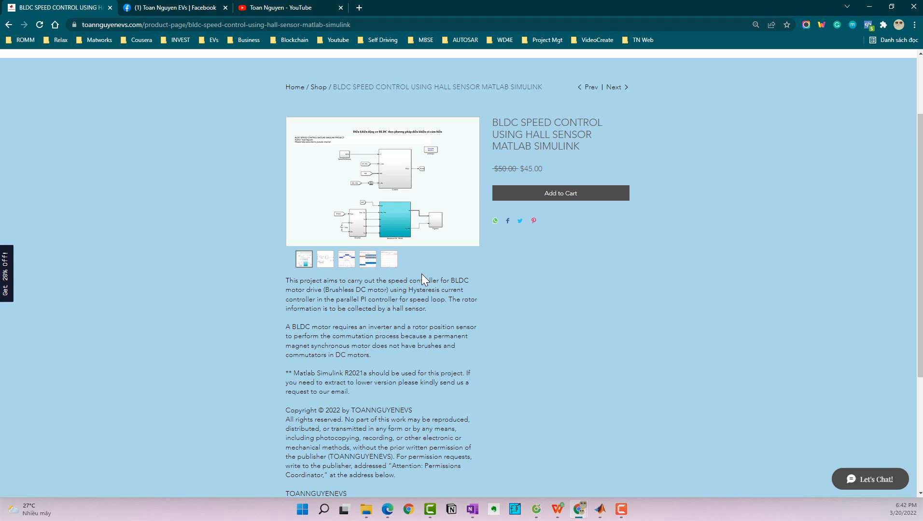
mouse_move(97, 384)
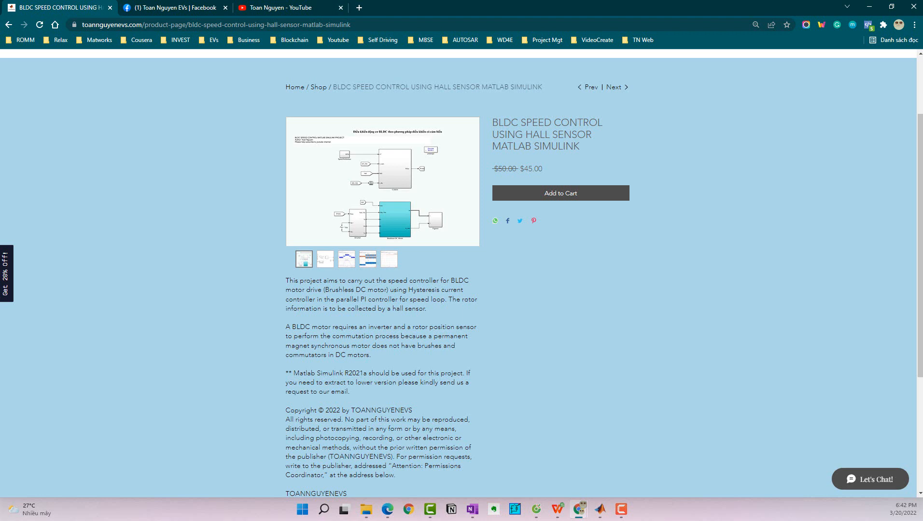
mouse_move(436, 271)
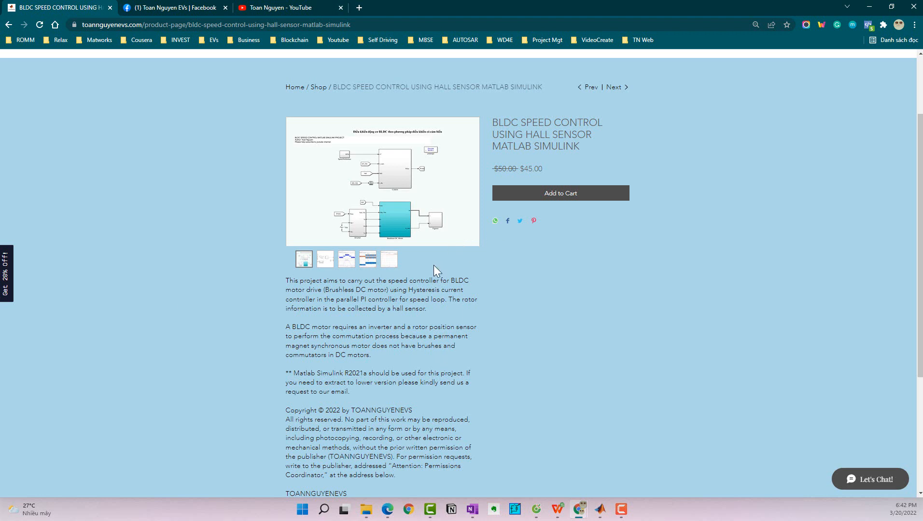
mouse_move(317, 303)
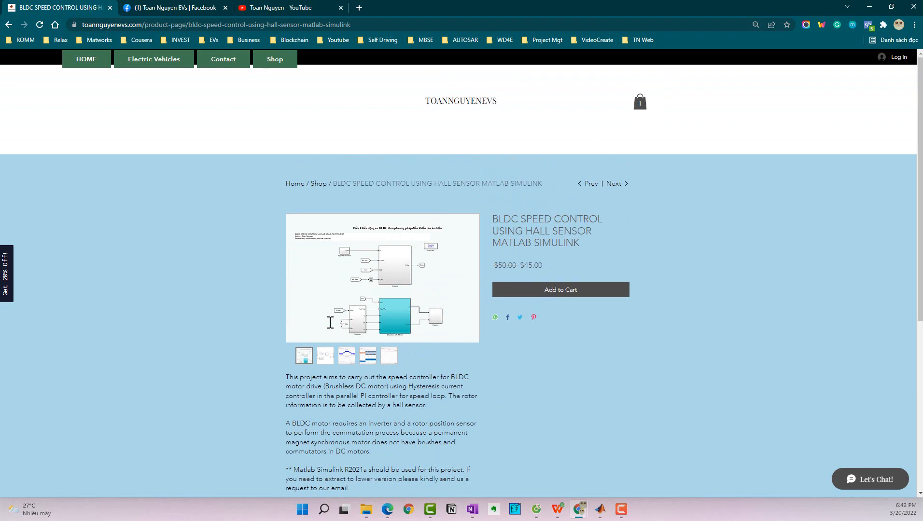
click(171, 8)
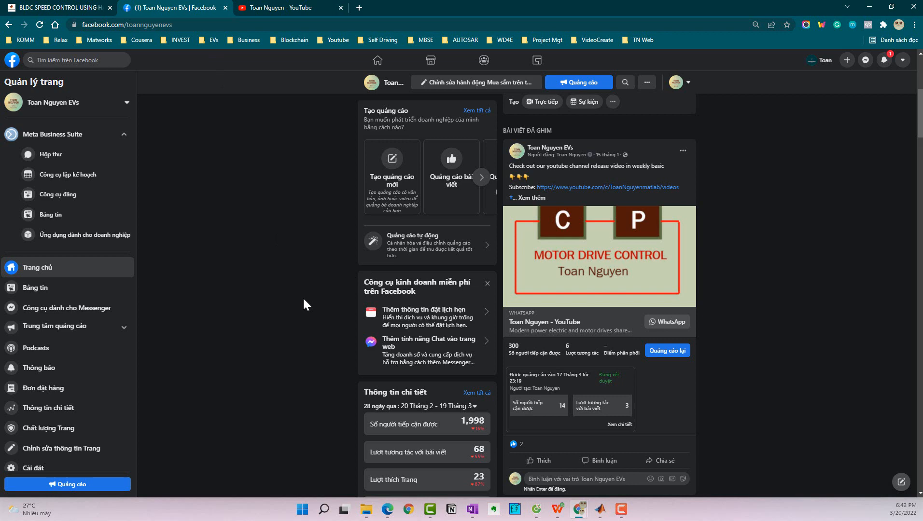
mouse_move(136, 34)
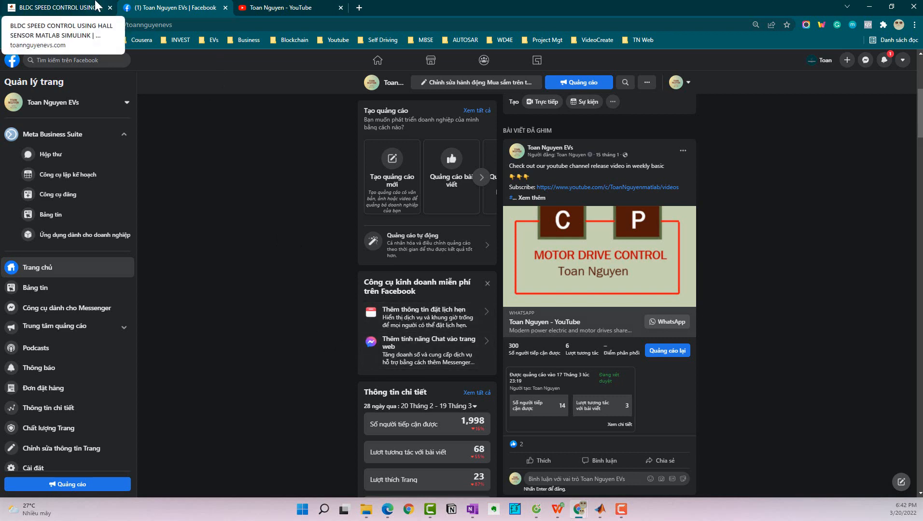
click(56, 7)
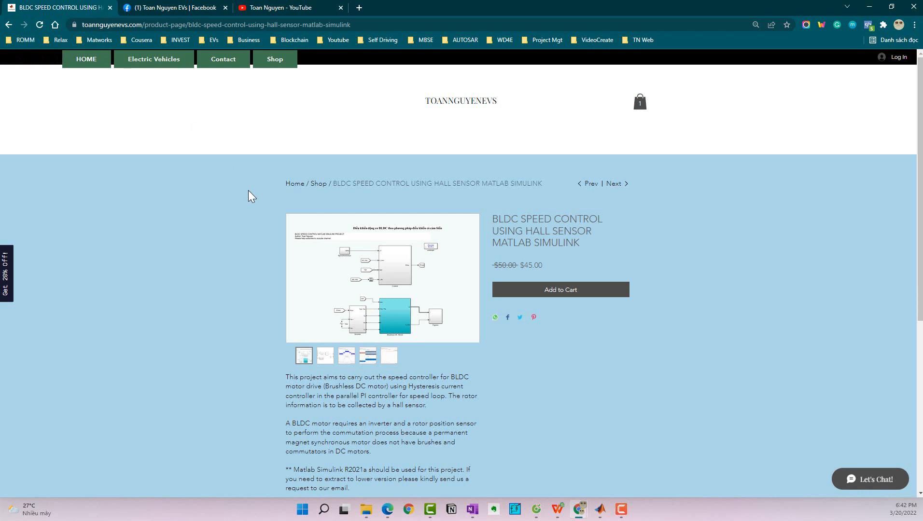